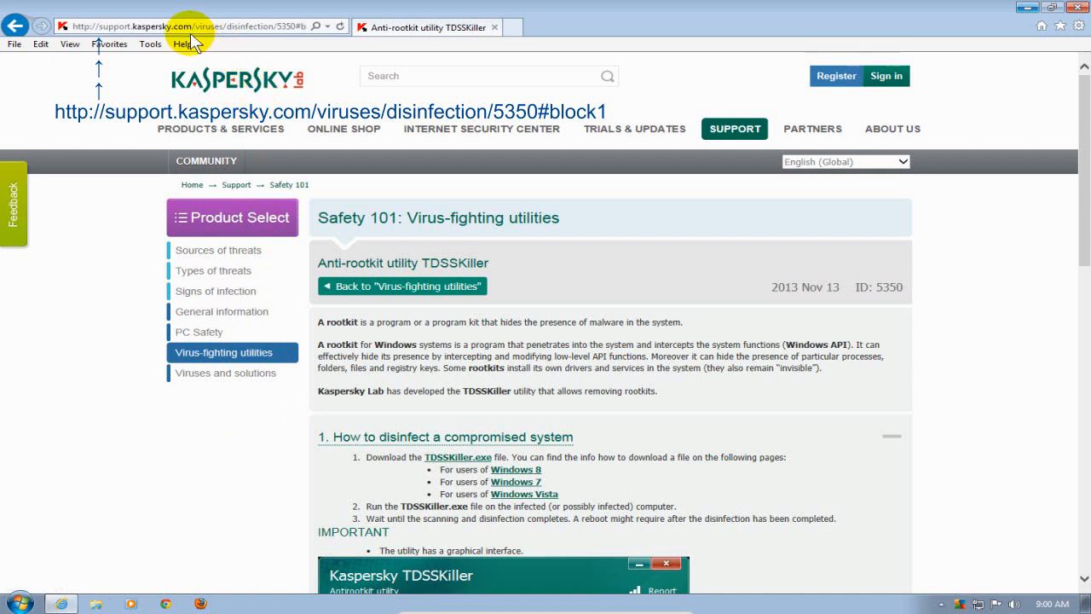
mouse_move(203, 44)
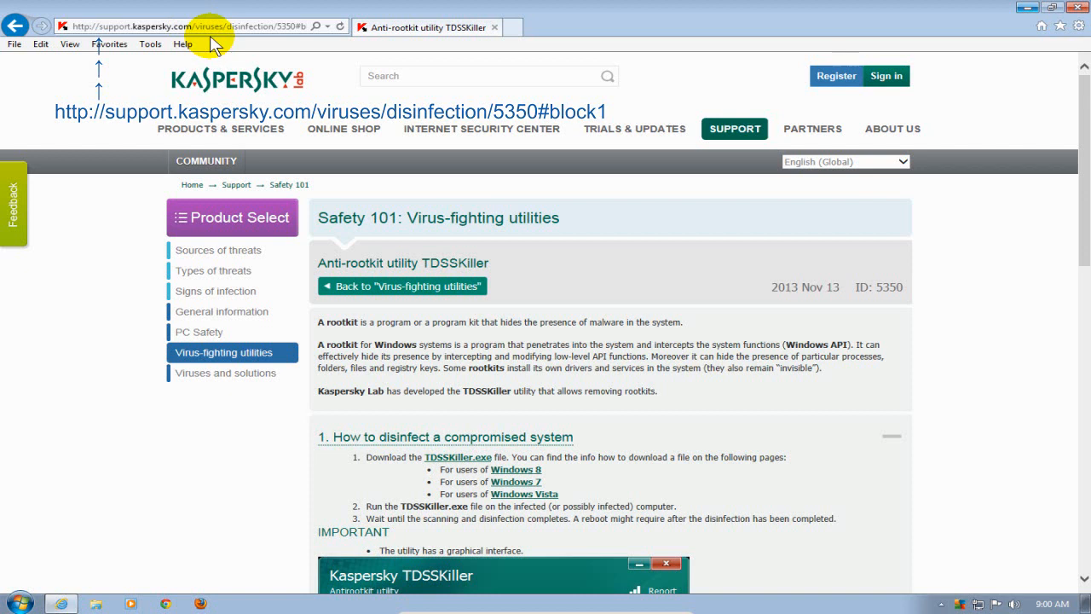
mouse_move(243, 81)
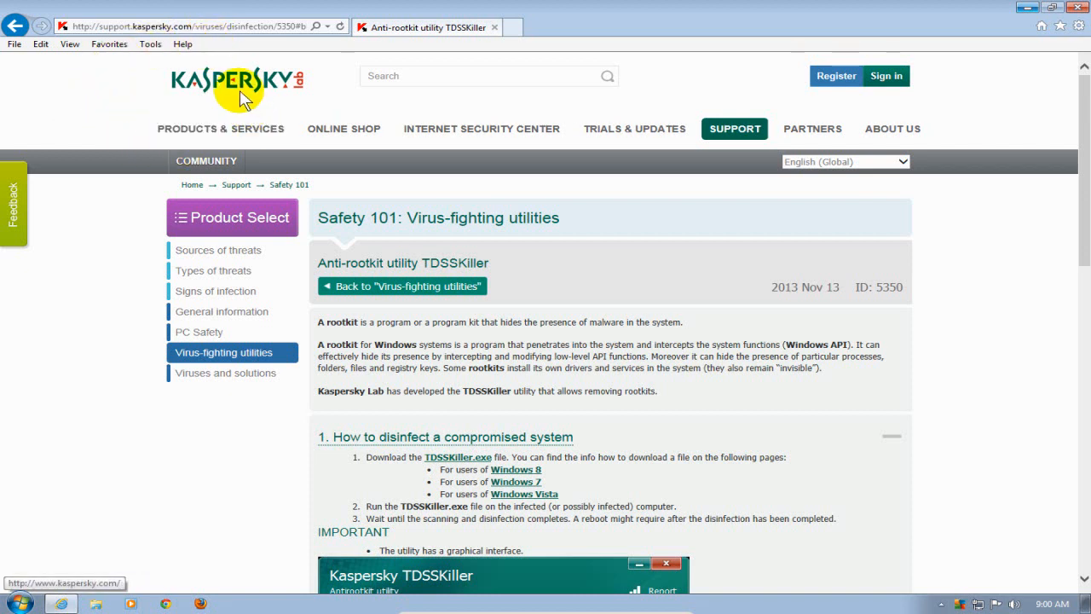
mouse_move(237, 103)
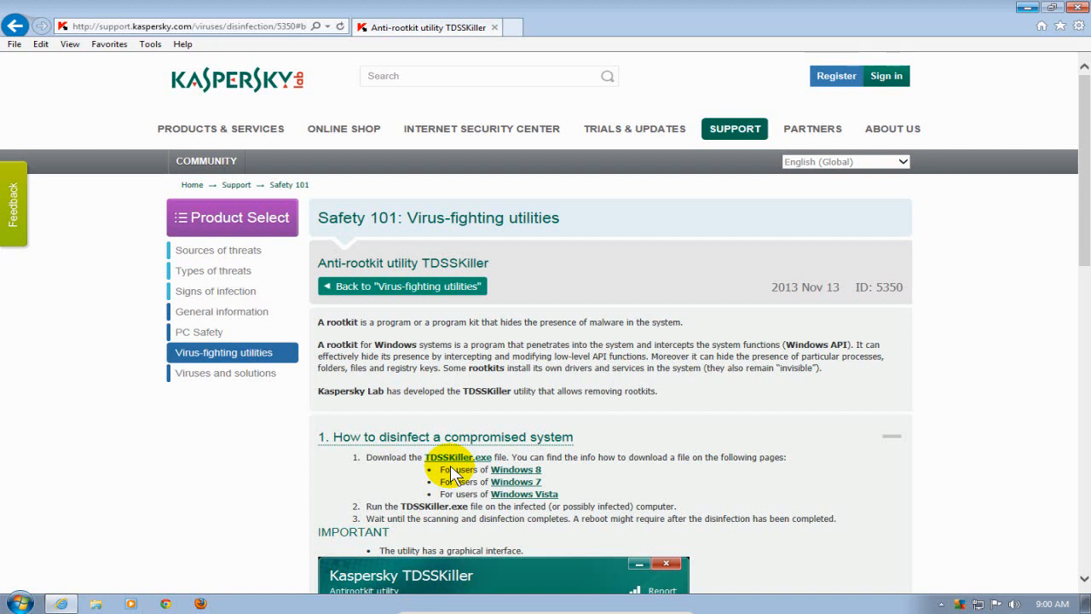
mouse_move(515, 470)
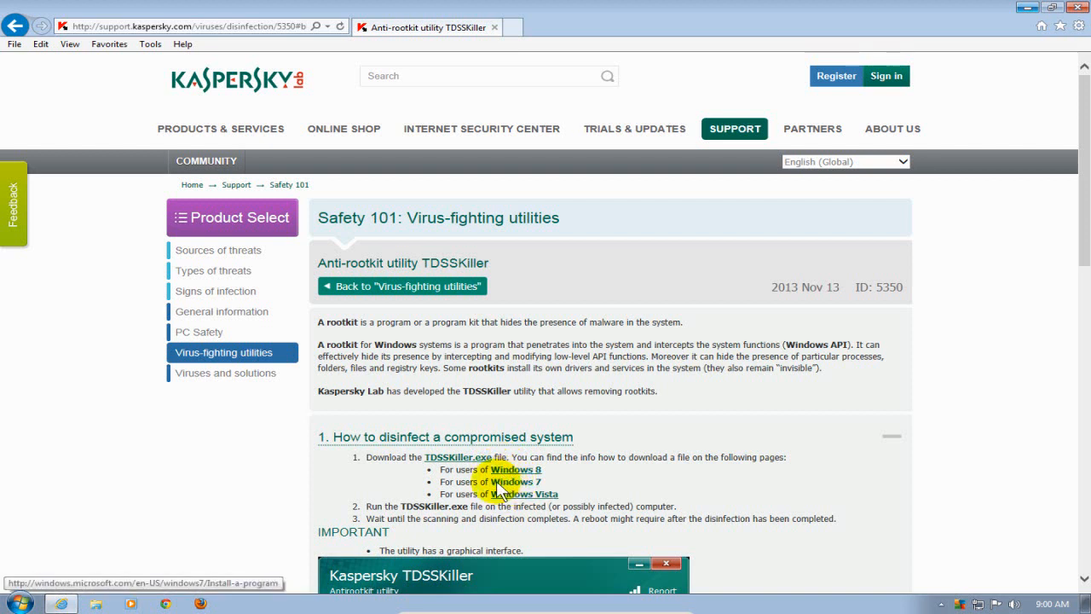
mouse_move(520, 494)
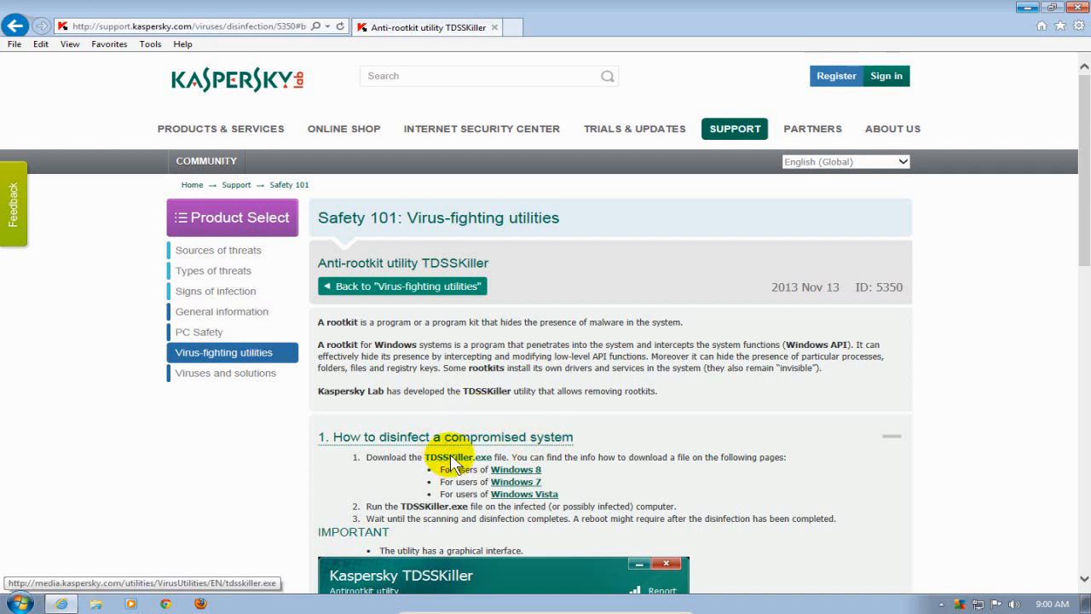
Download TDSSKiller.exe and save it as tdsskiller (1).exe
left_click(456, 458)
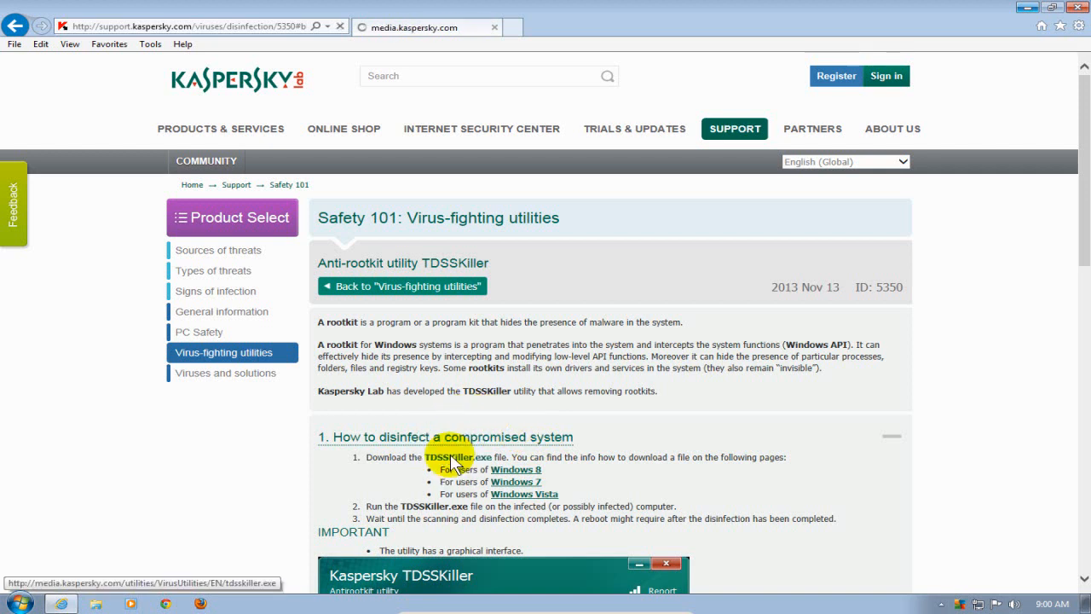
left_click(456, 458)
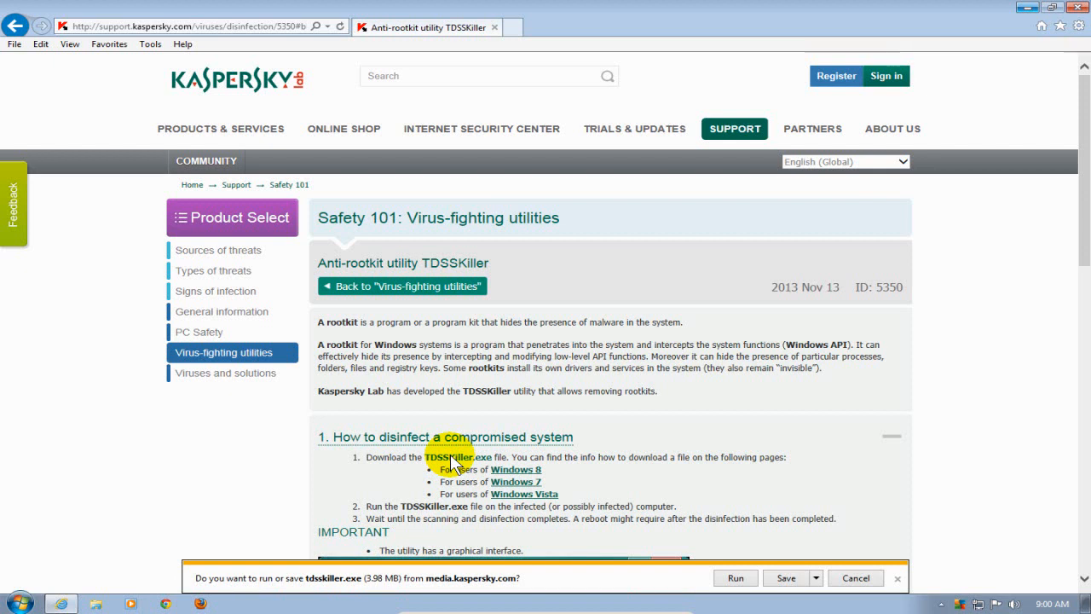
mouse_move(369, 594)
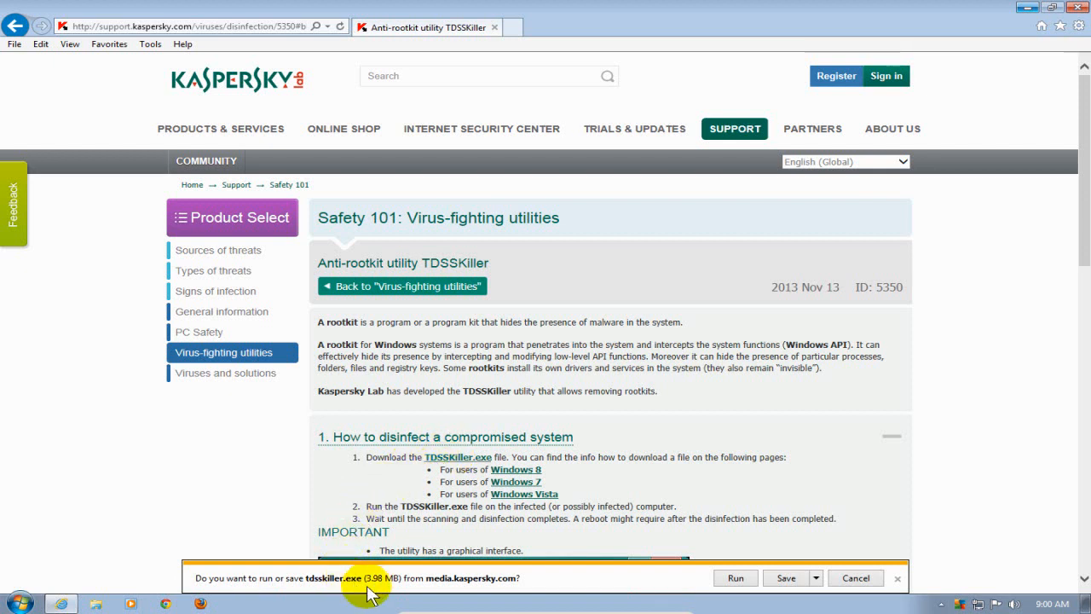
mouse_move(558, 576)
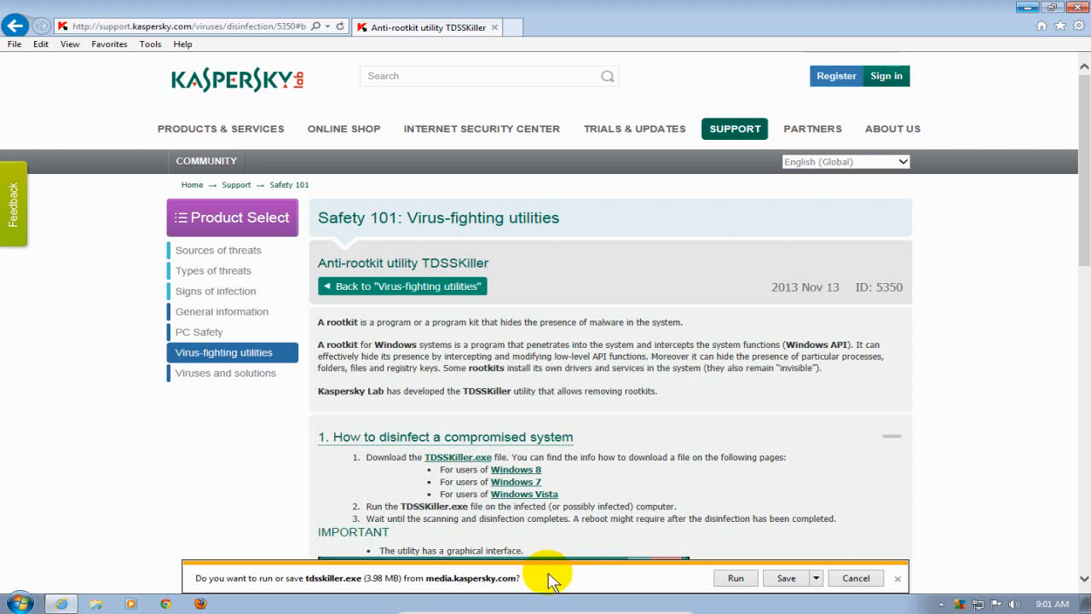
left_click(785, 578)
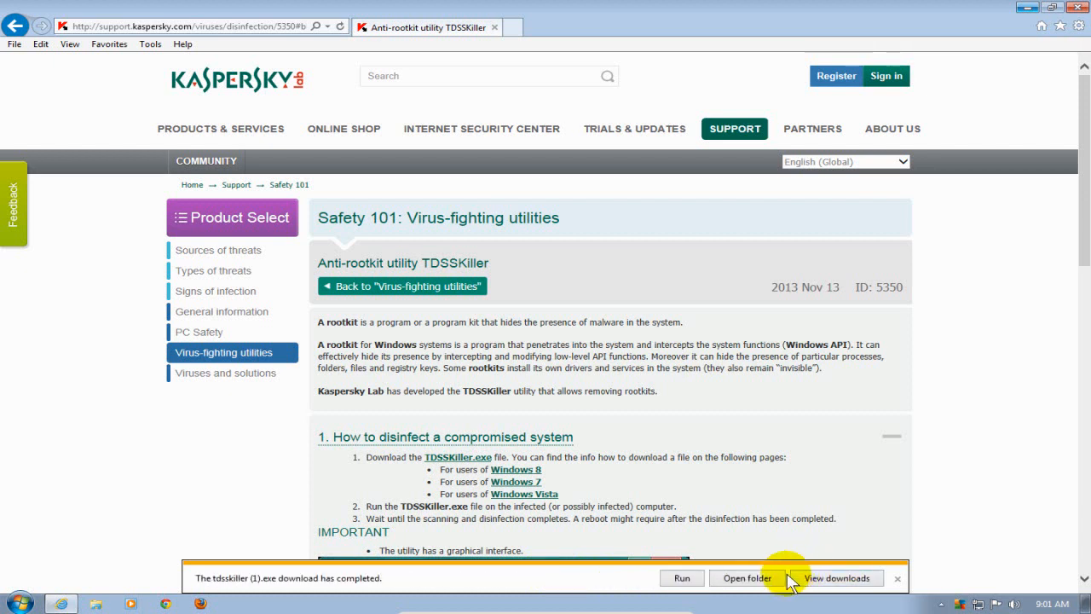
mouse_move(642, 582)
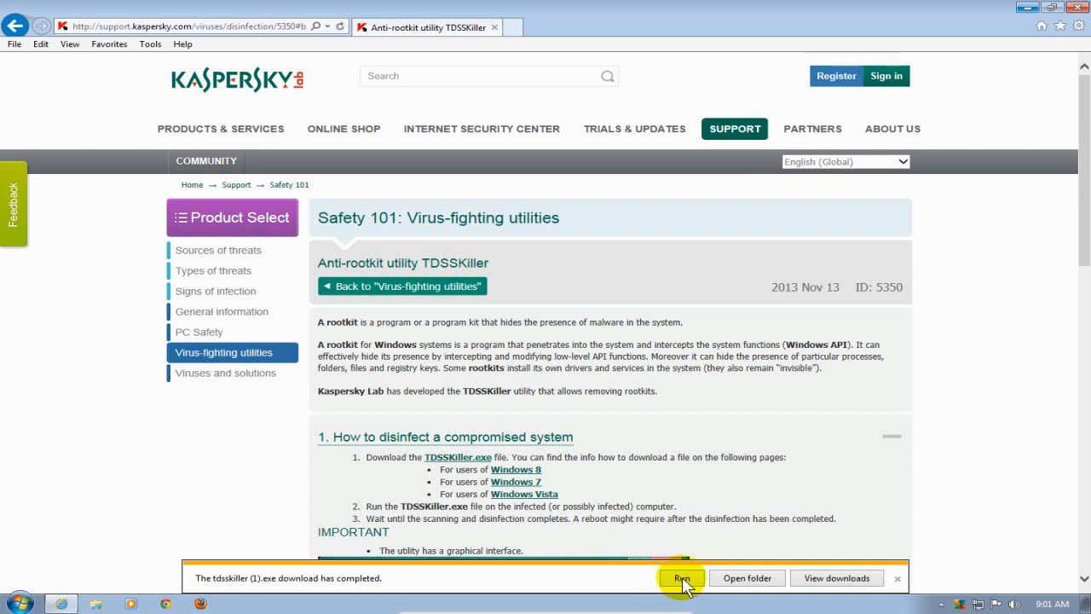
Run the downloaded TDSSKiller, allow it in UAC, and accept the EULA and KSN Statement
left_click(682, 578)
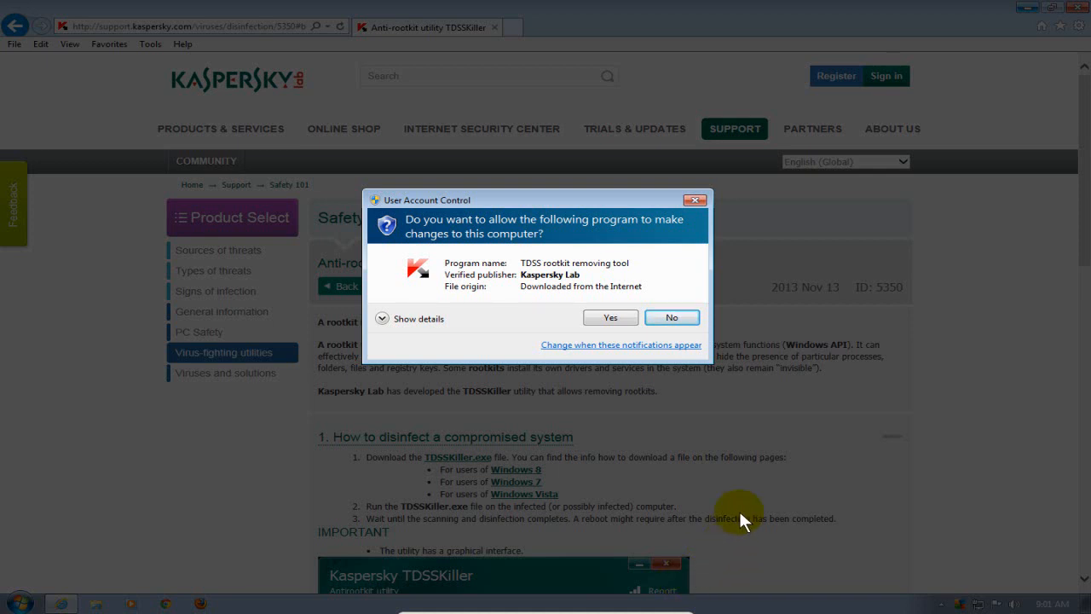
mouse_move(610, 318)
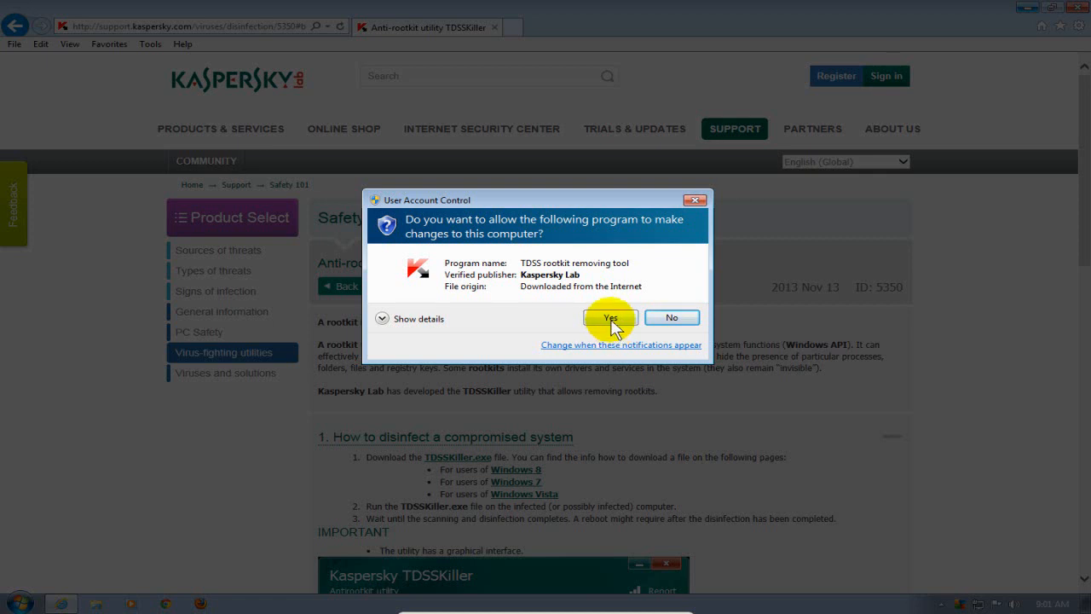
left_click(610, 317)
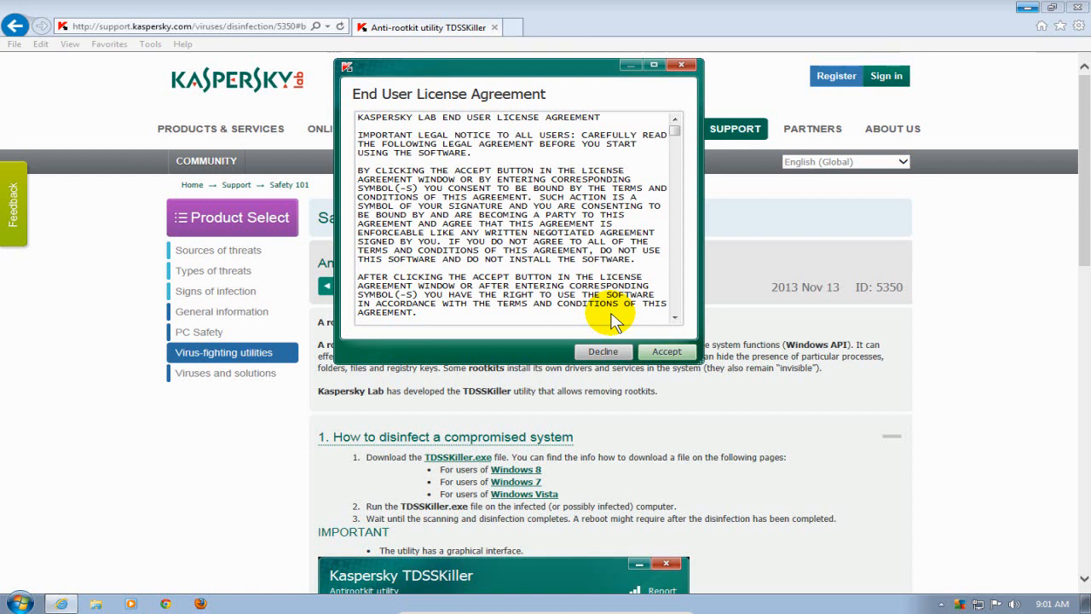
mouse_move(605, 333)
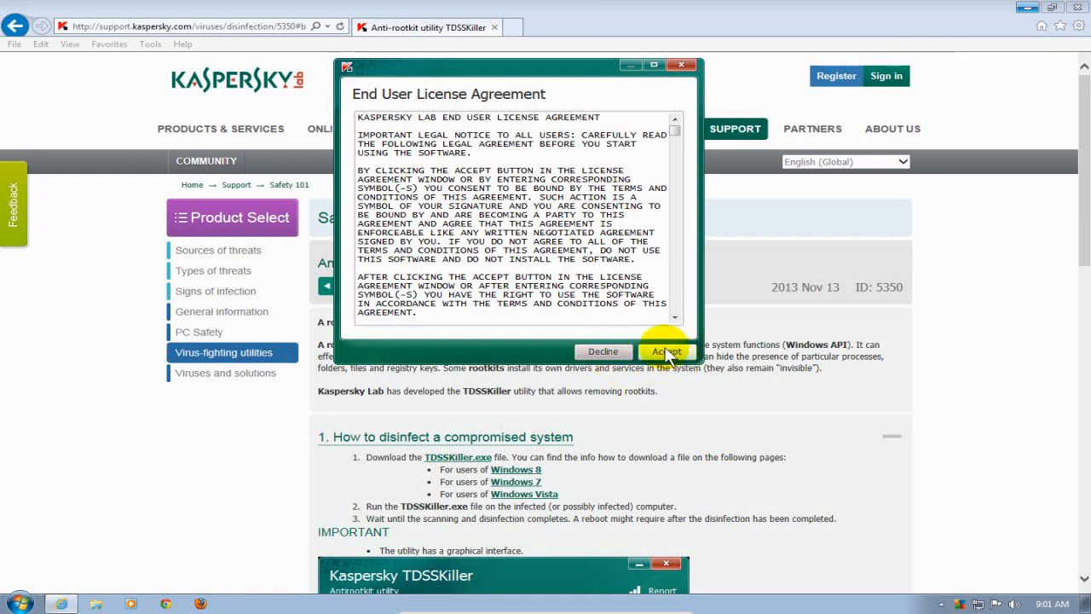
left_click(668, 351)
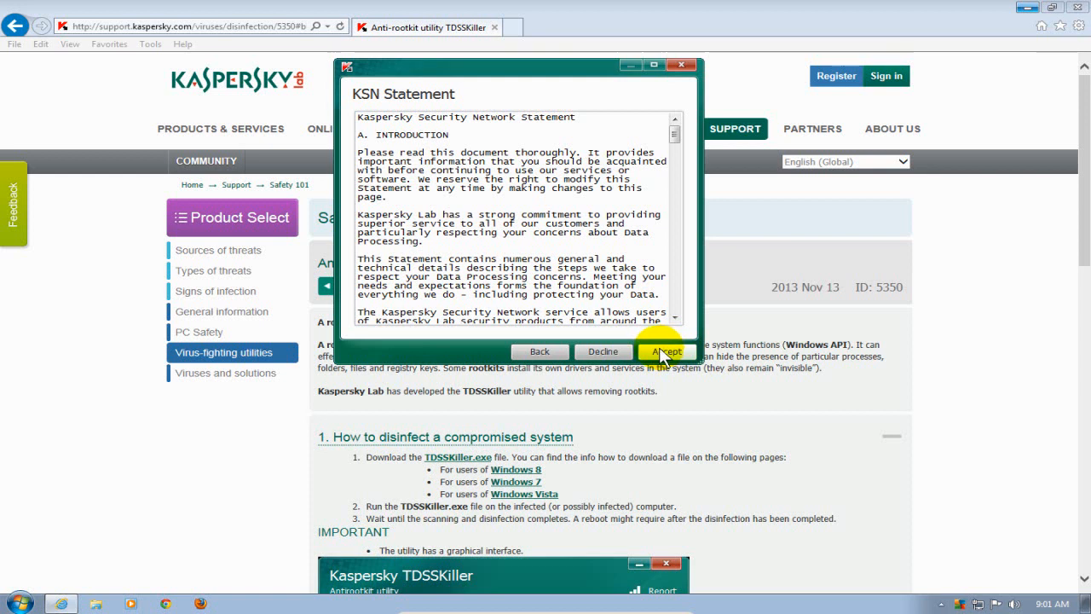
left_click(665, 351)
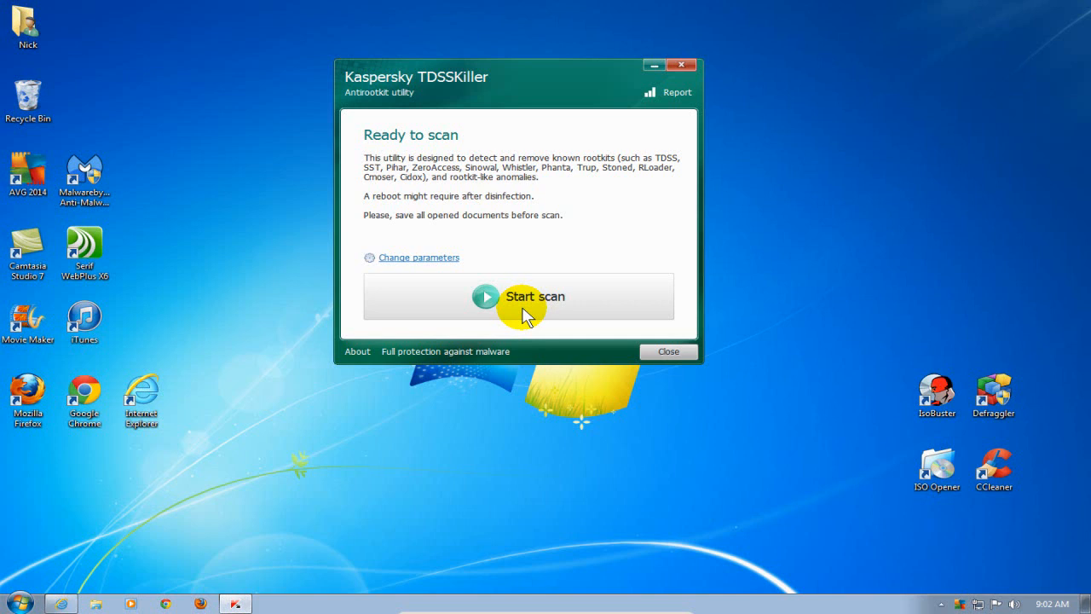
mouse_move(444, 209)
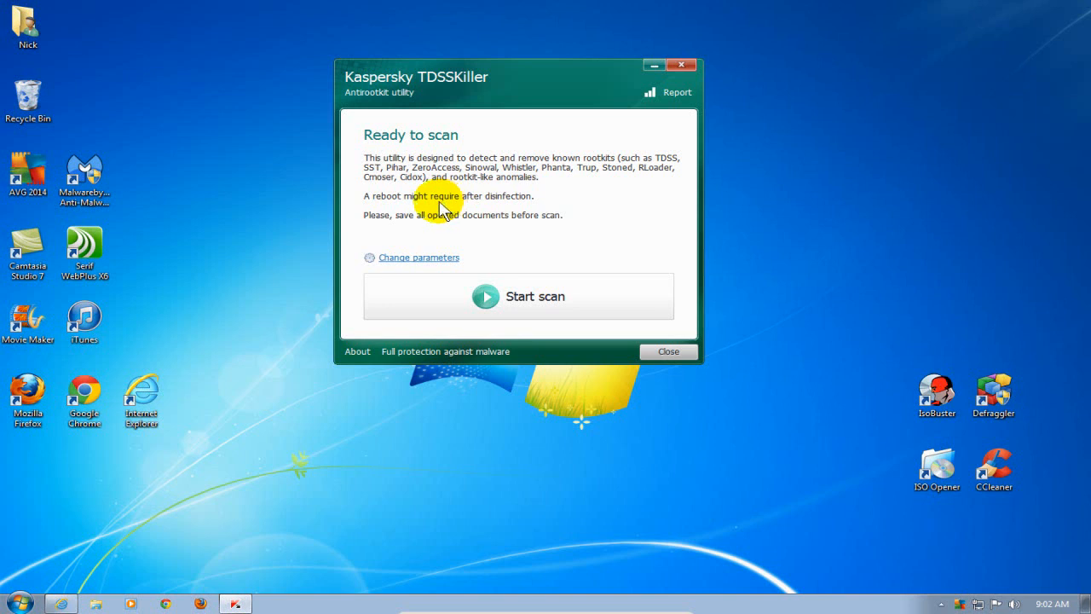
mouse_move(443, 230)
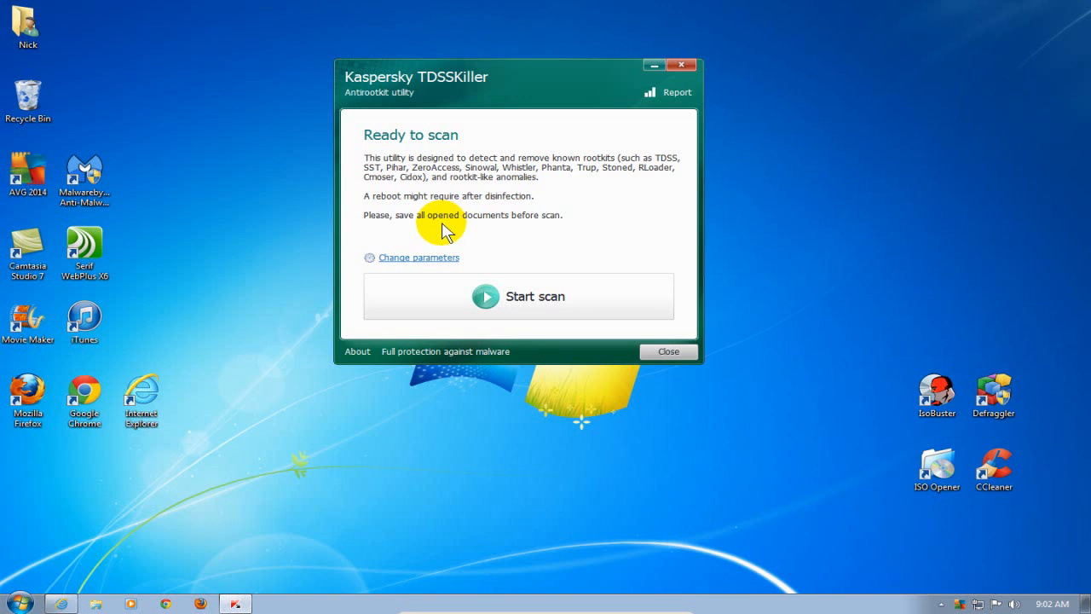
mouse_move(437, 304)
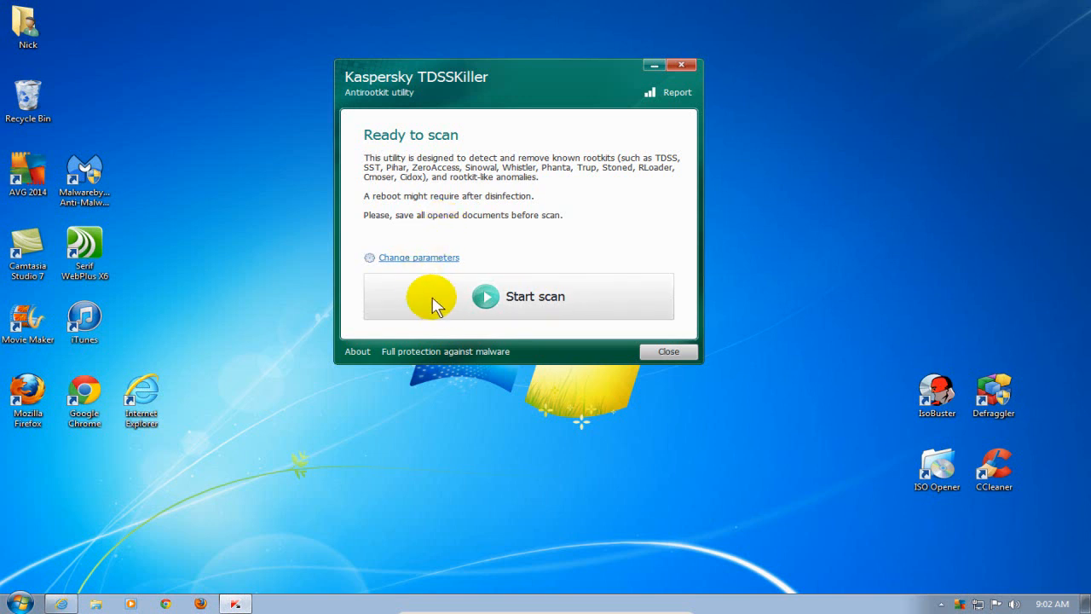
mouse_move(523, 307)
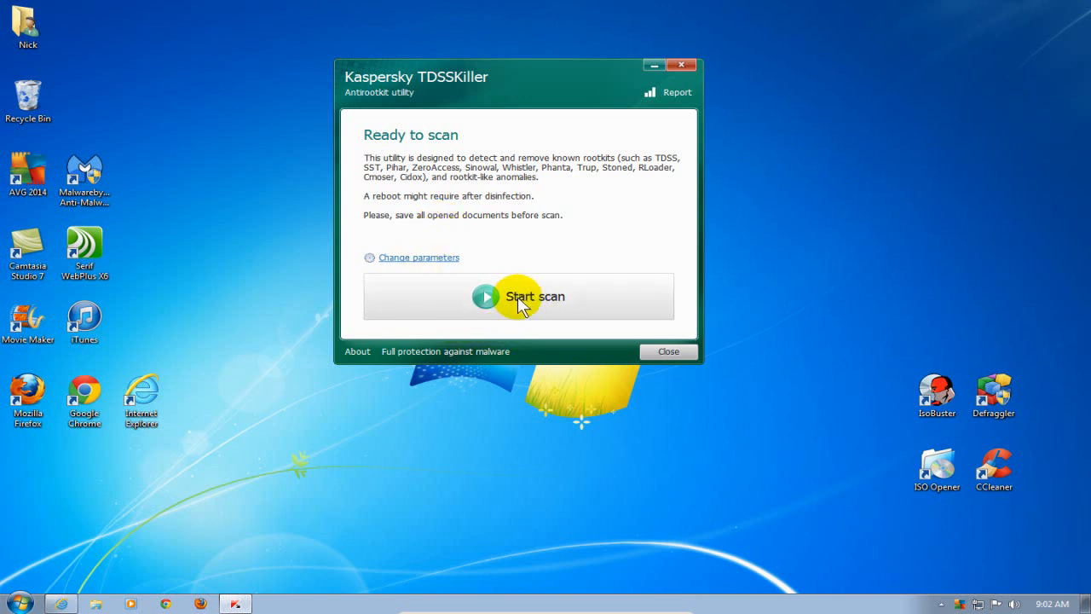
Start the TDSSKiller rootkit scan
left_click(518, 296)
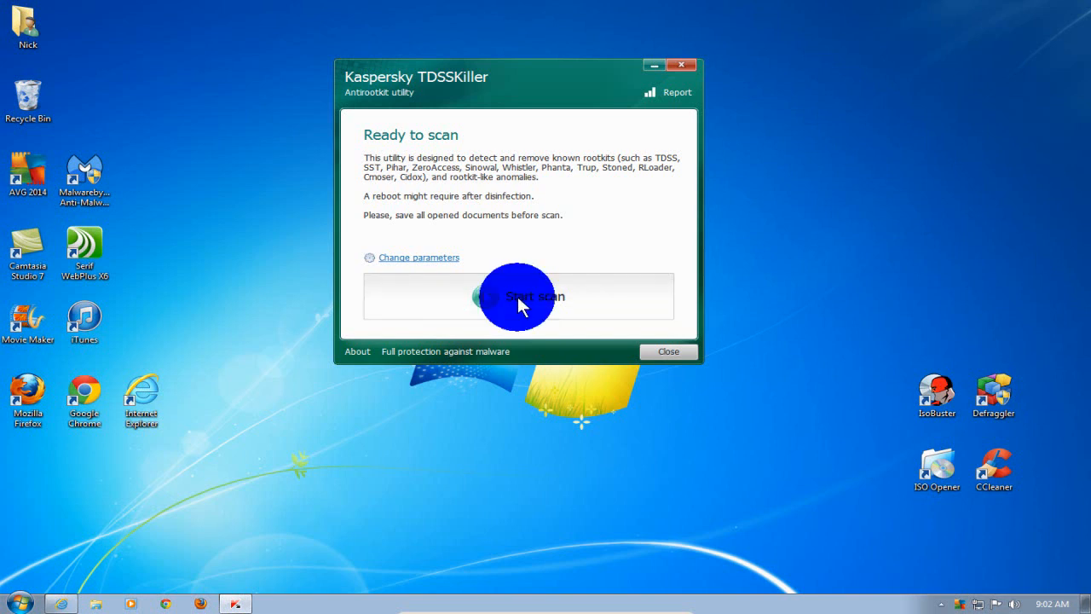
Wait for the scan to finish: 437 objects processed, no threats found
left_click(518, 296)
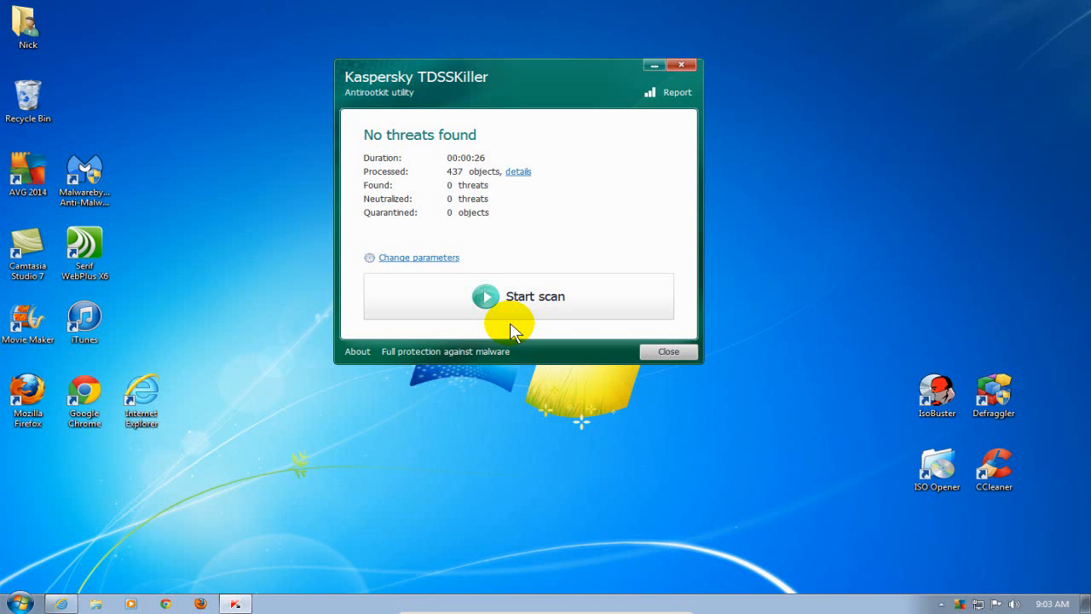
mouse_move(596, 178)
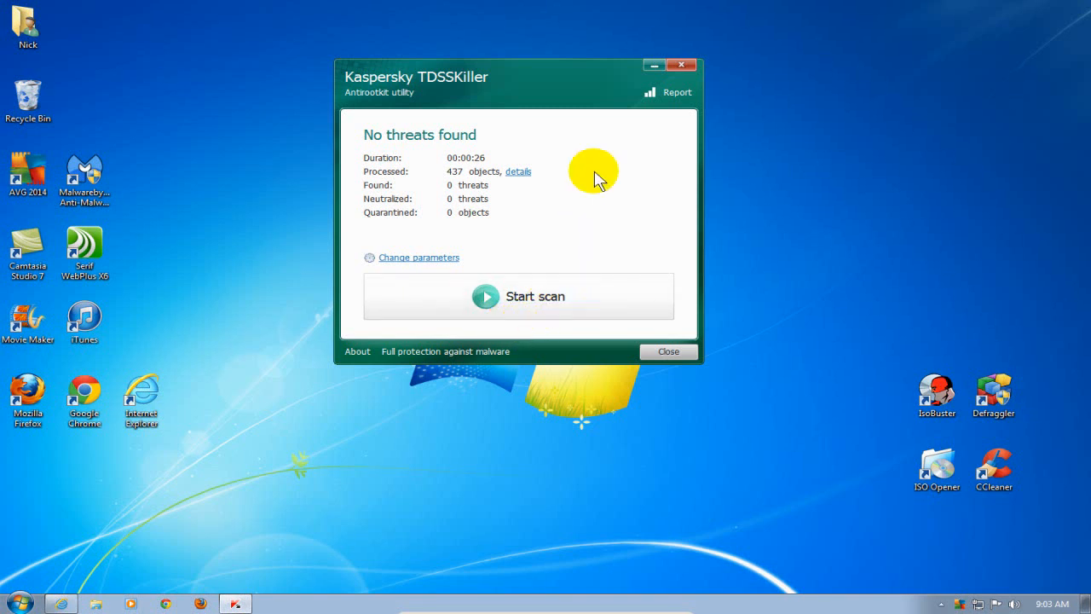
mouse_move(418, 152)
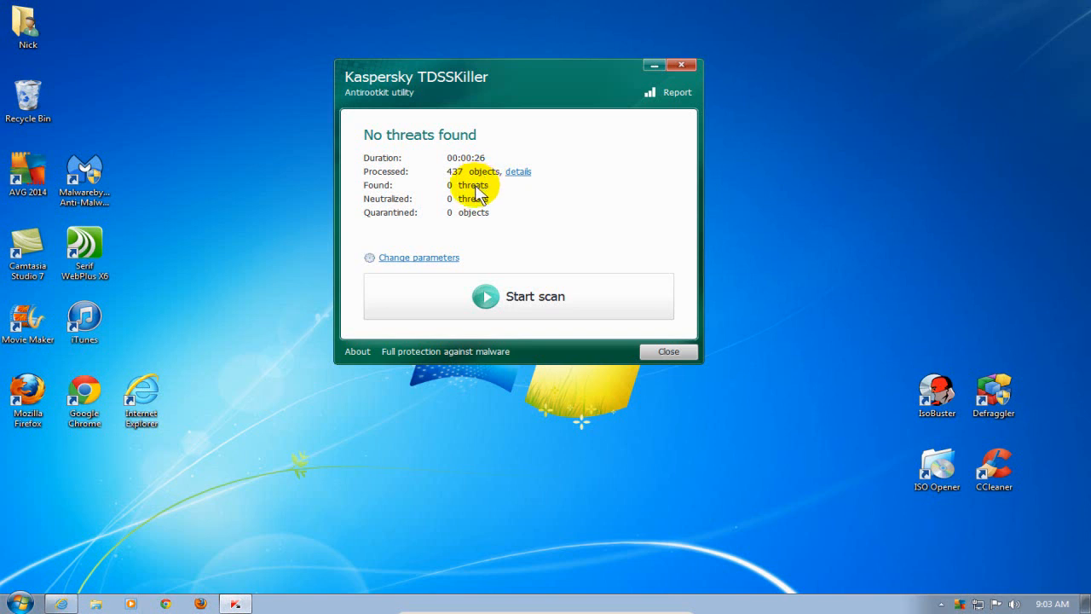
mouse_move(474, 212)
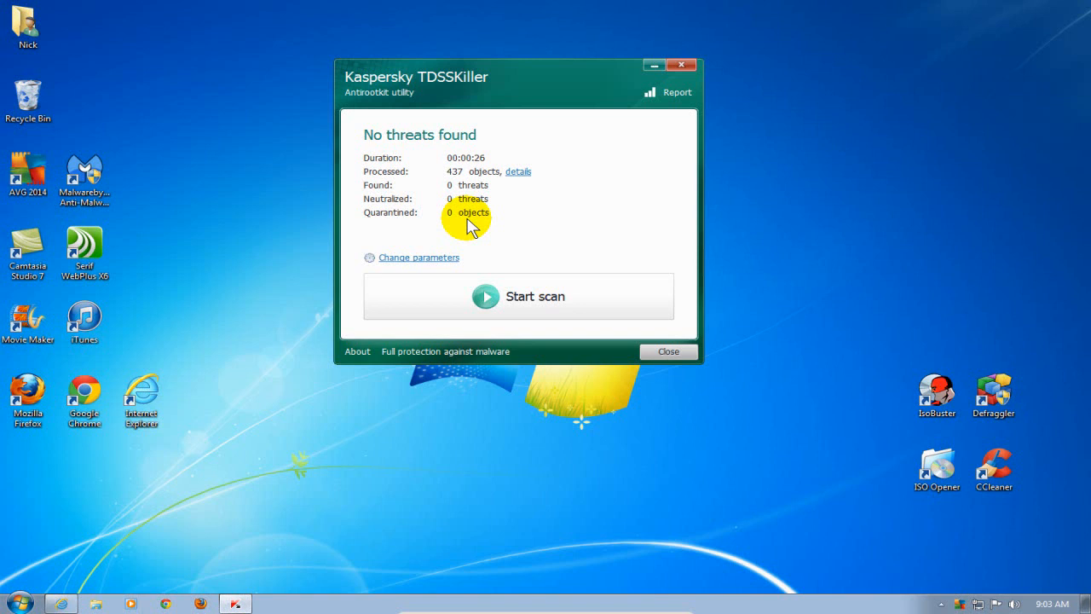
mouse_move(550, 401)
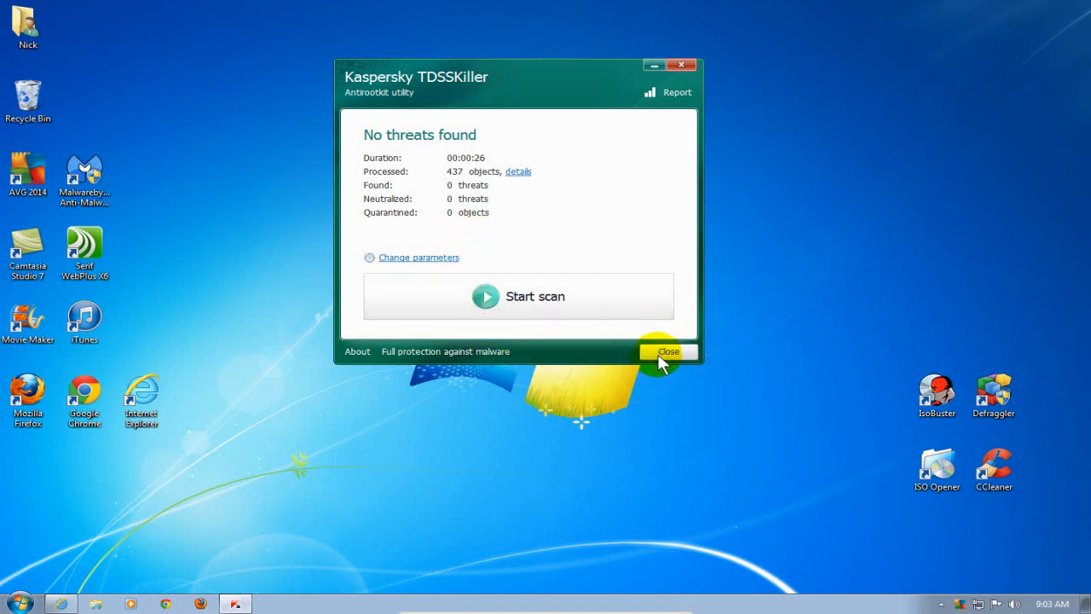
Close TDSSKiller and open the Downloads folder from the taskbar Explorer icon
left_click(669, 351)
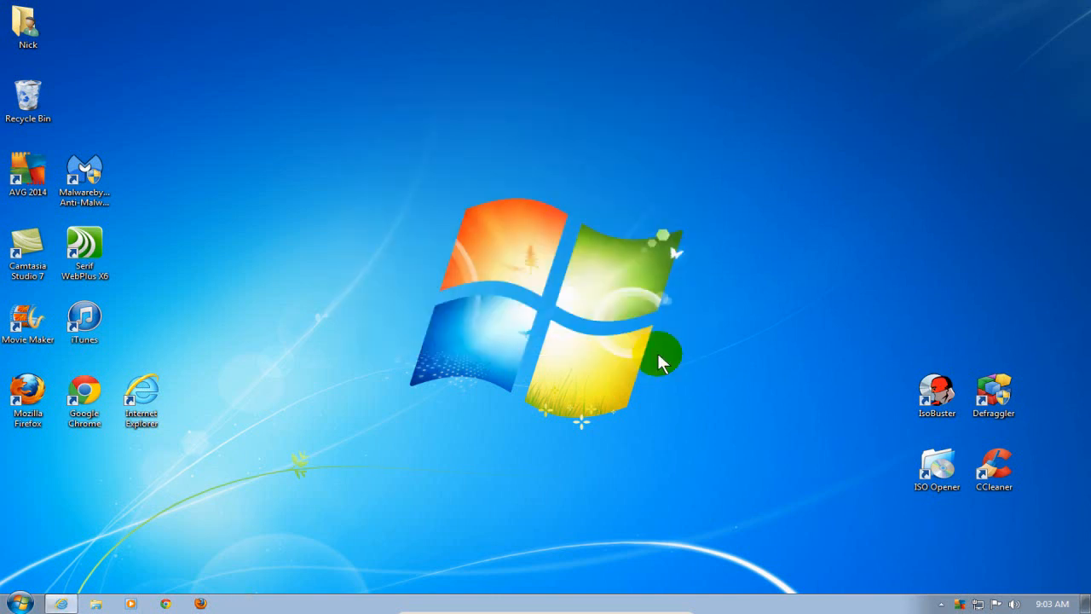
mouse_move(354, 155)
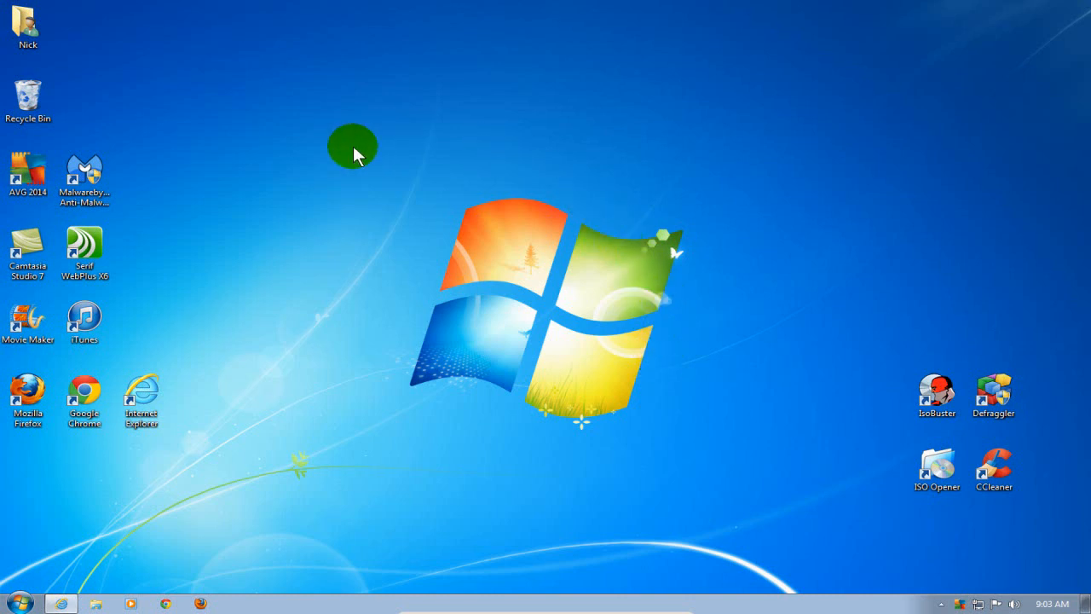
mouse_move(324, 251)
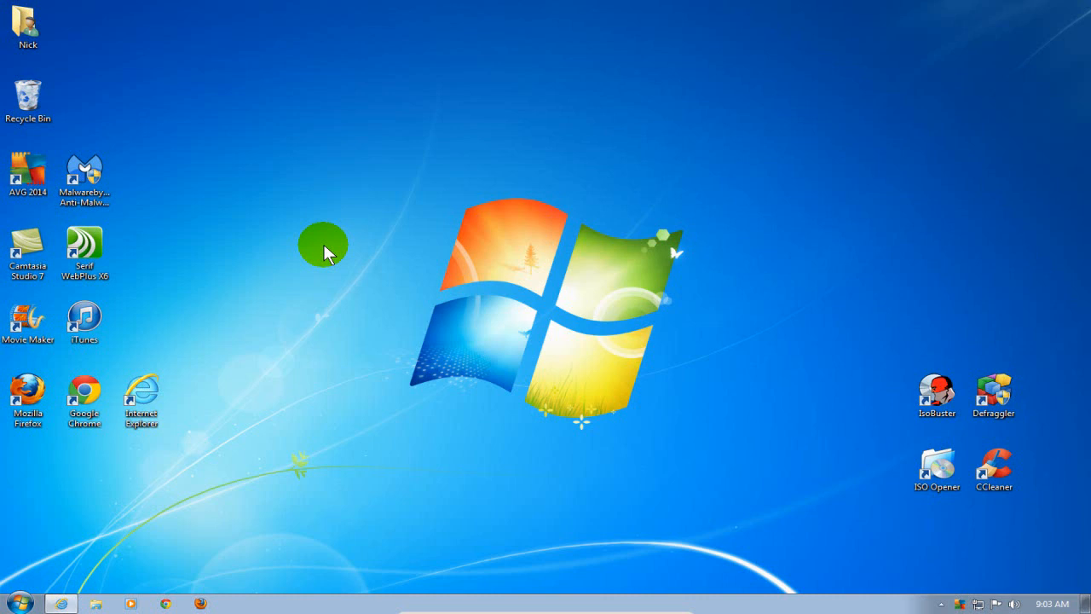
mouse_move(68, 444)
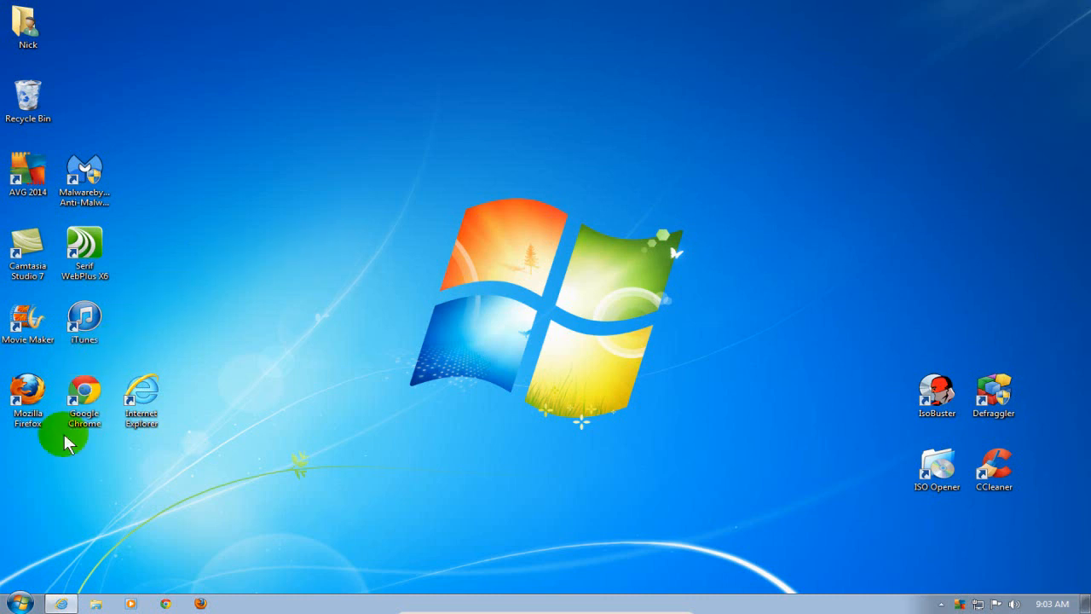
left_click(96, 604)
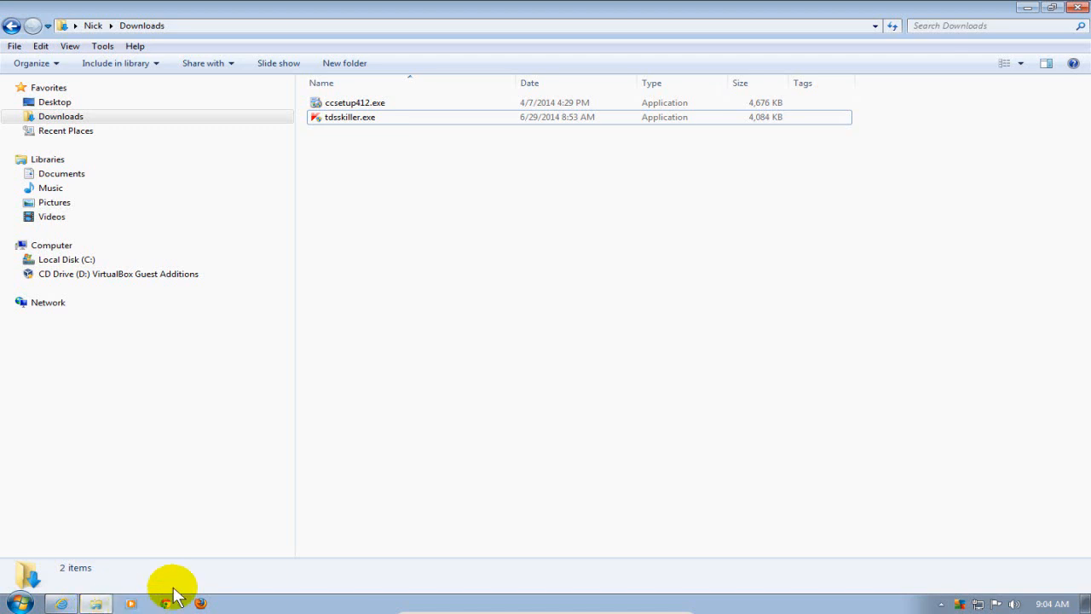
Send tdsskiller.exe to the desktop as a shortcut
left_click(61, 116)
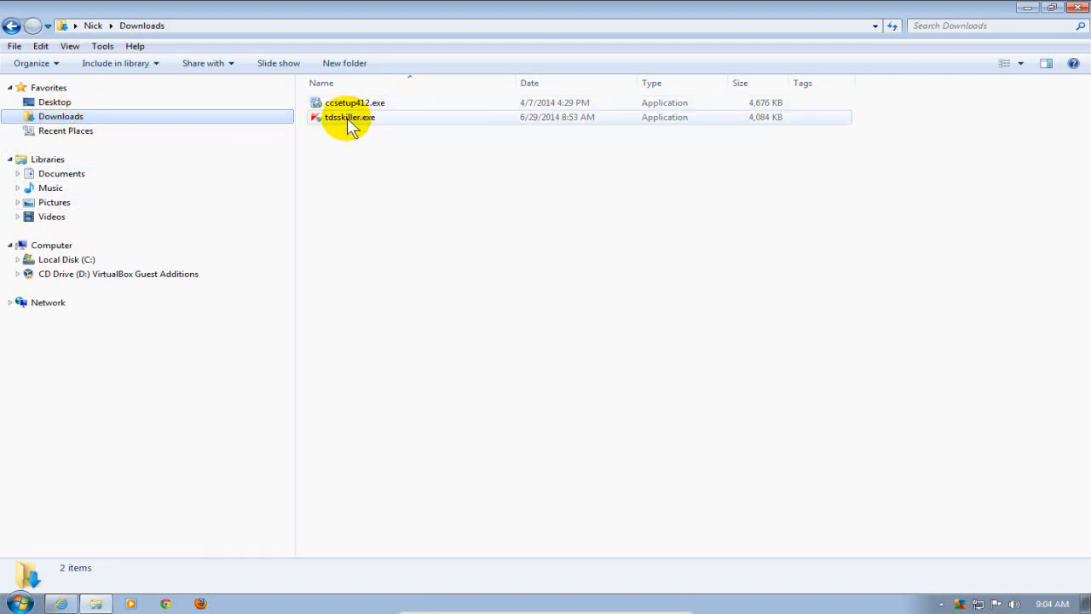
mouse_move(349, 117)
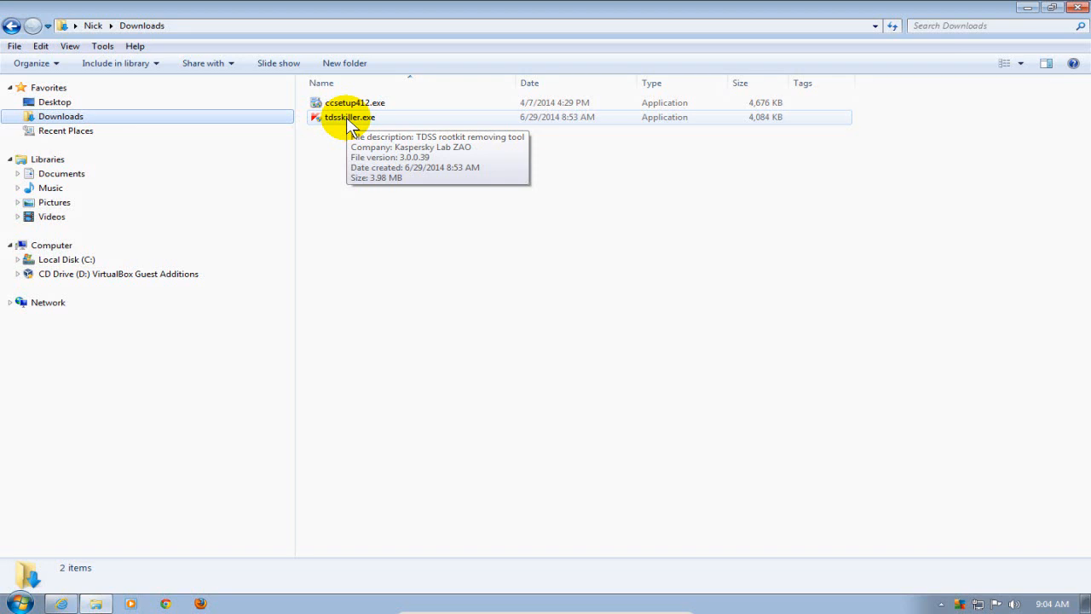
left_click(349, 117)
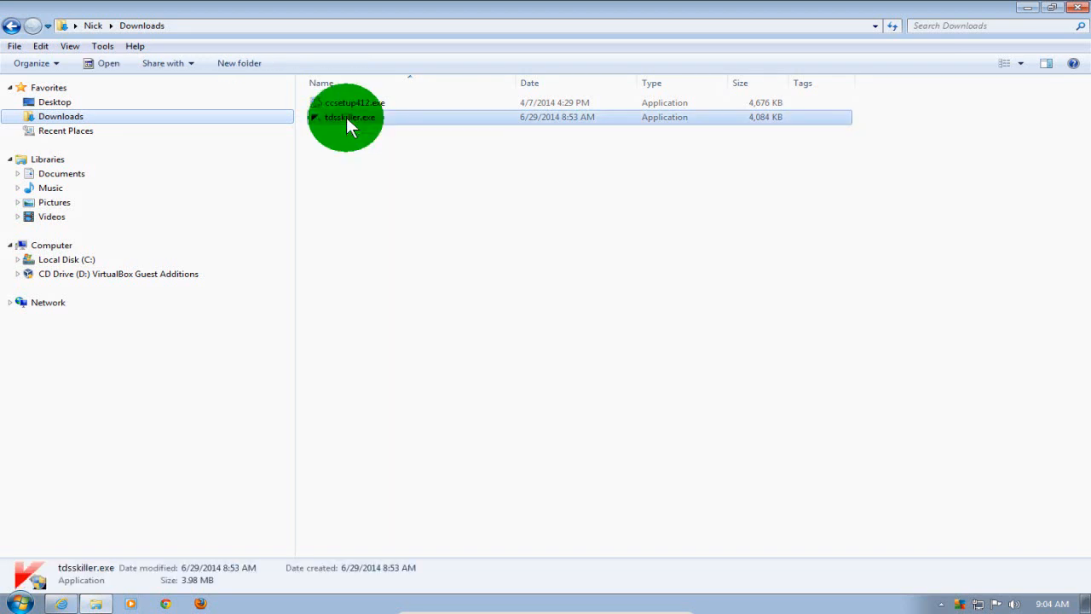
right_click(350, 117)
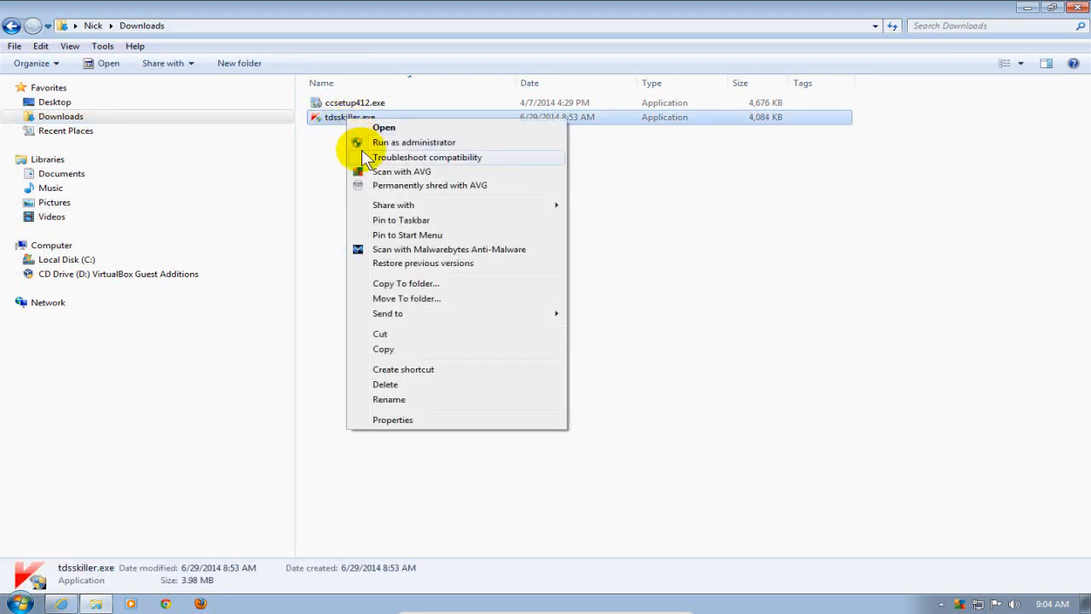
mouse_move(387, 313)
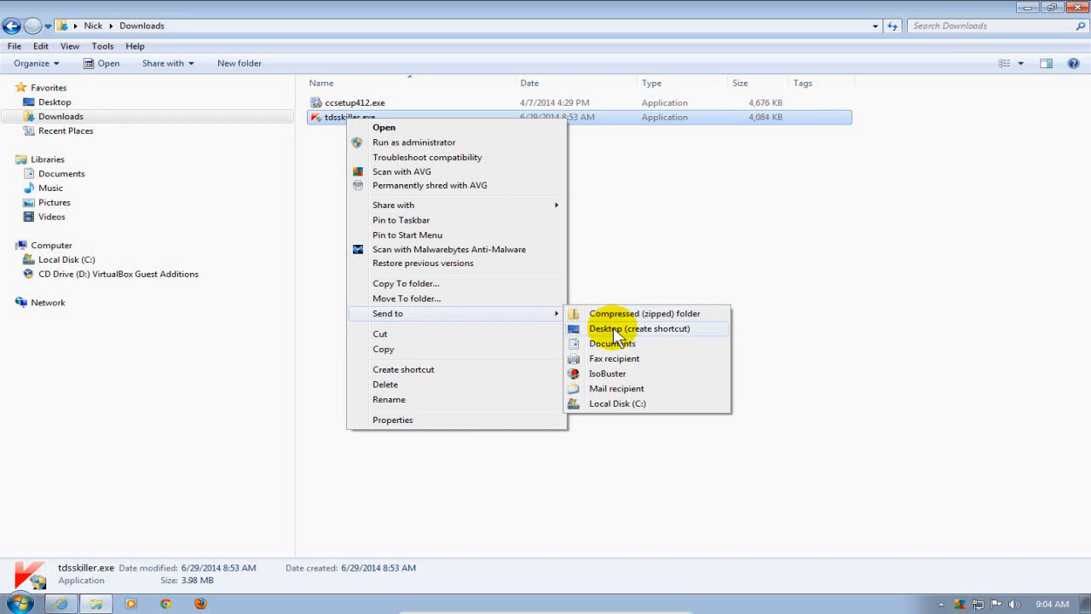
left_click(638, 329)
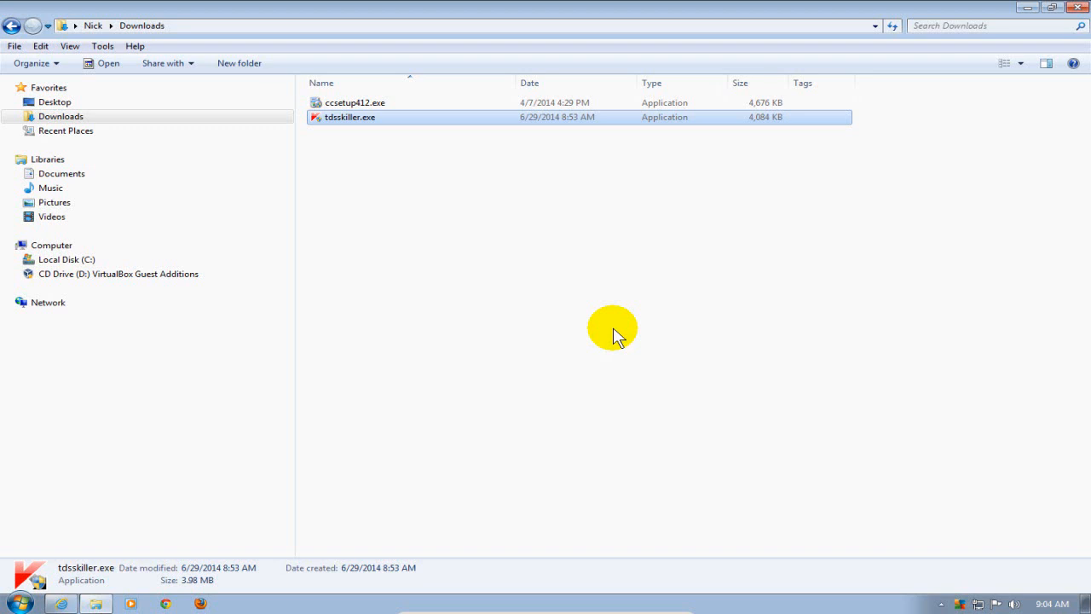
mouse_move(644, 329)
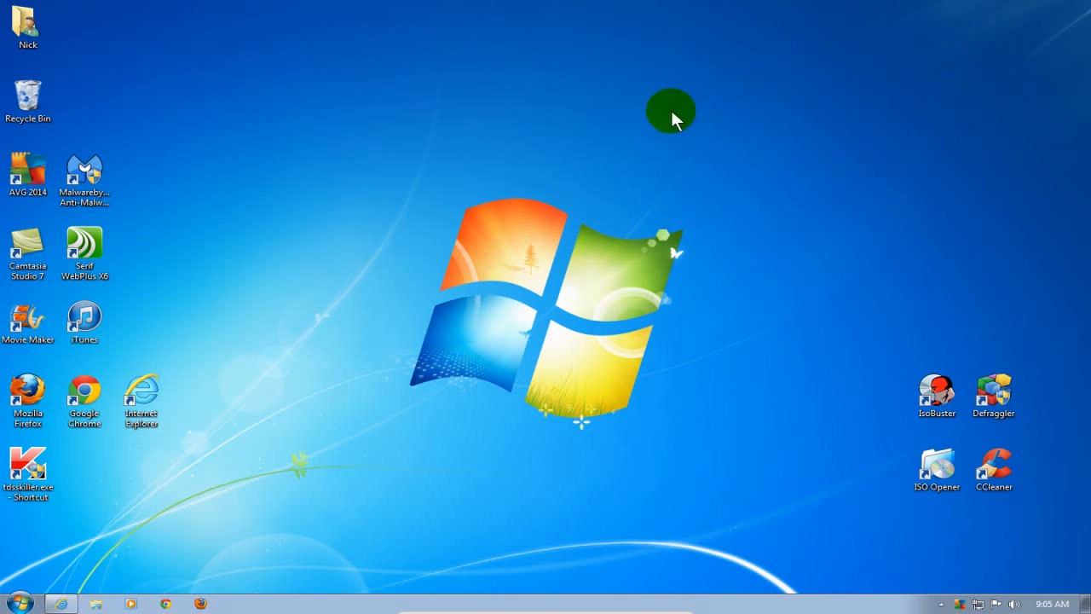
Launch TDSSKiller from the desktop shortcut, allow UAC, and accept EULA and KSN Statement
left_click(27, 464)
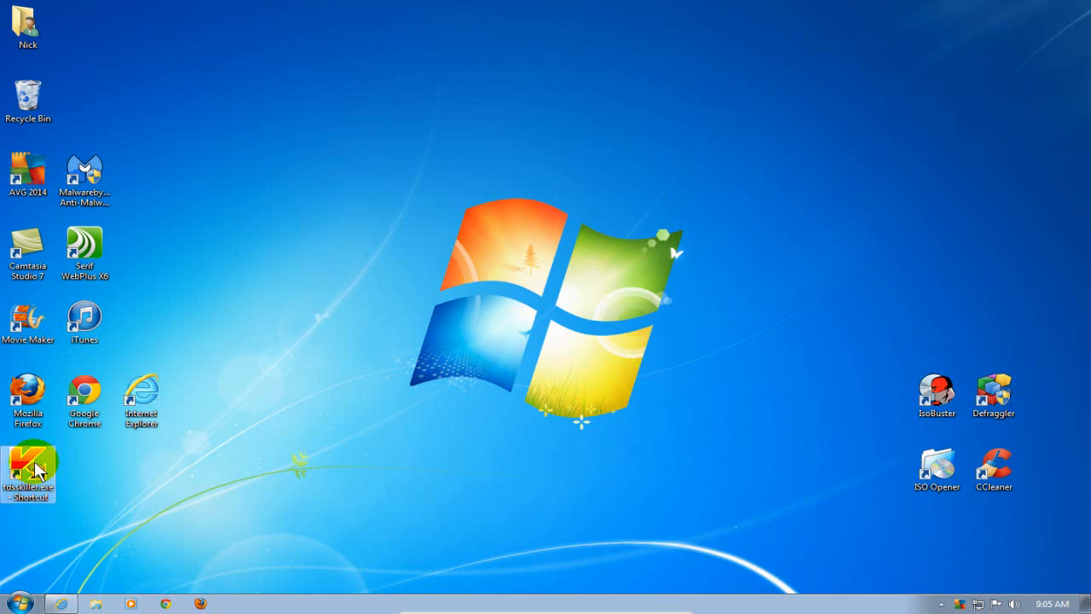
double_click(28, 469)
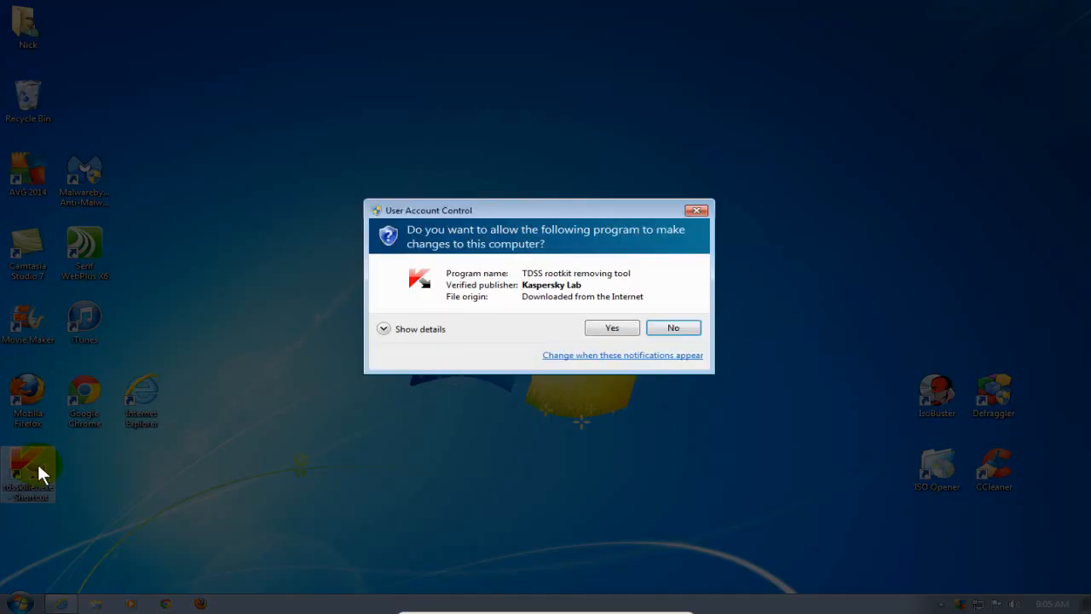
mouse_move(594, 305)
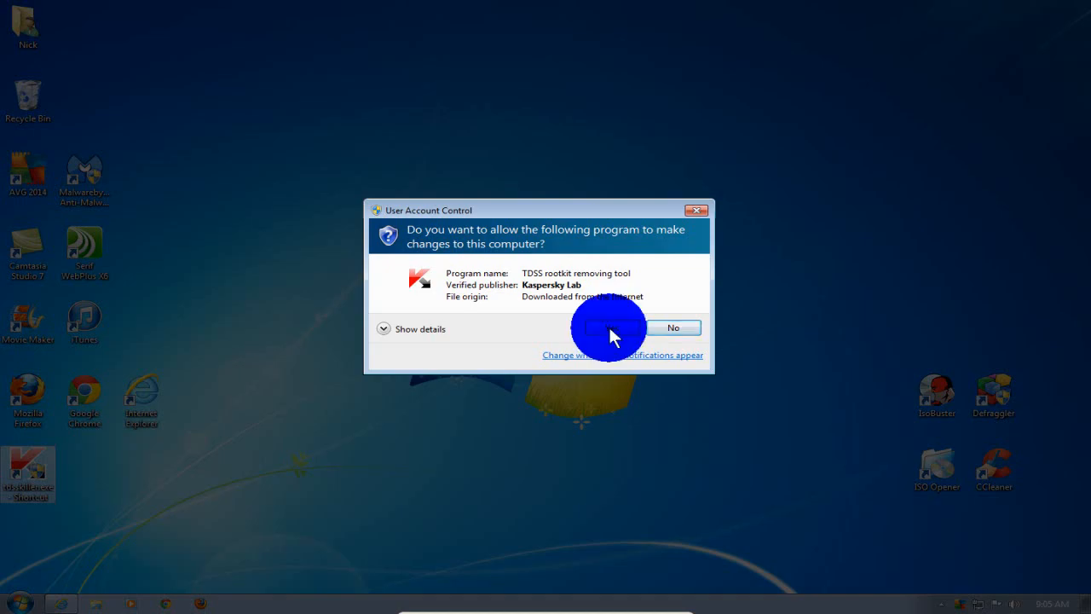
left_click(608, 327)
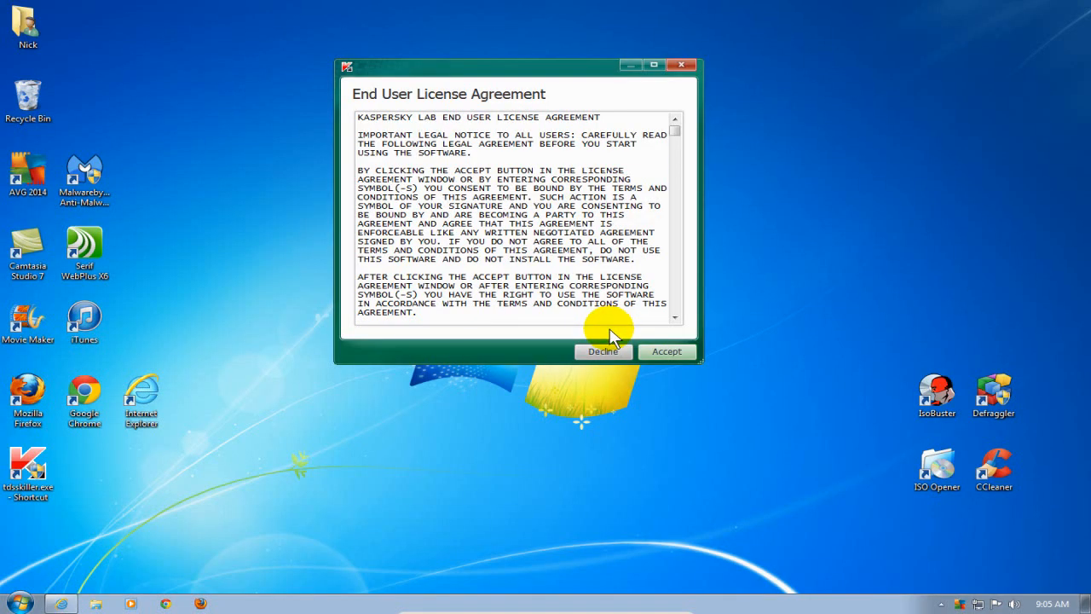
left_click(666, 352)
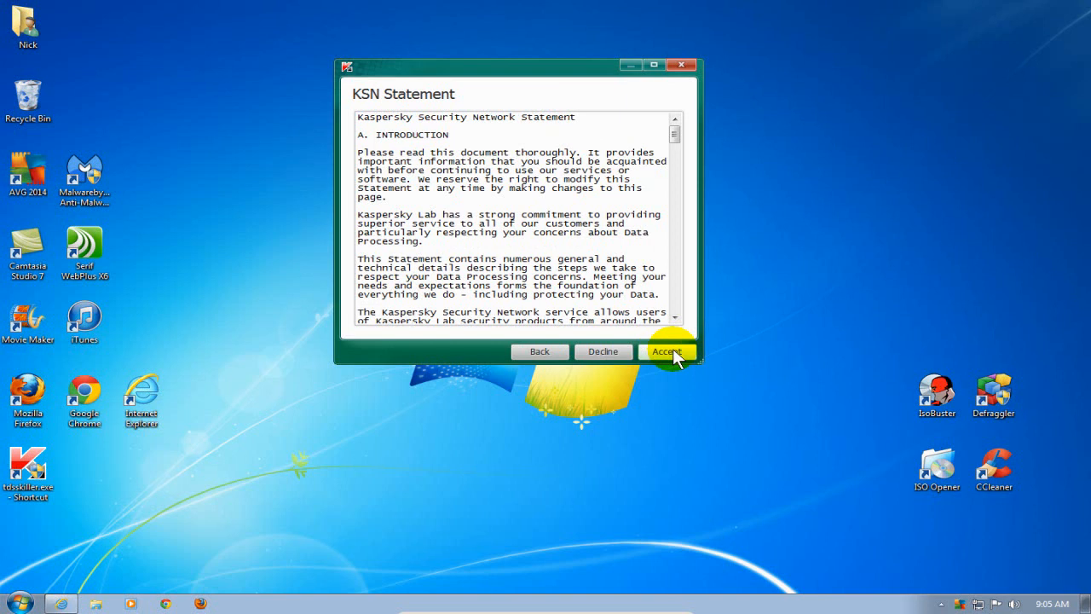
left_click(667, 351)
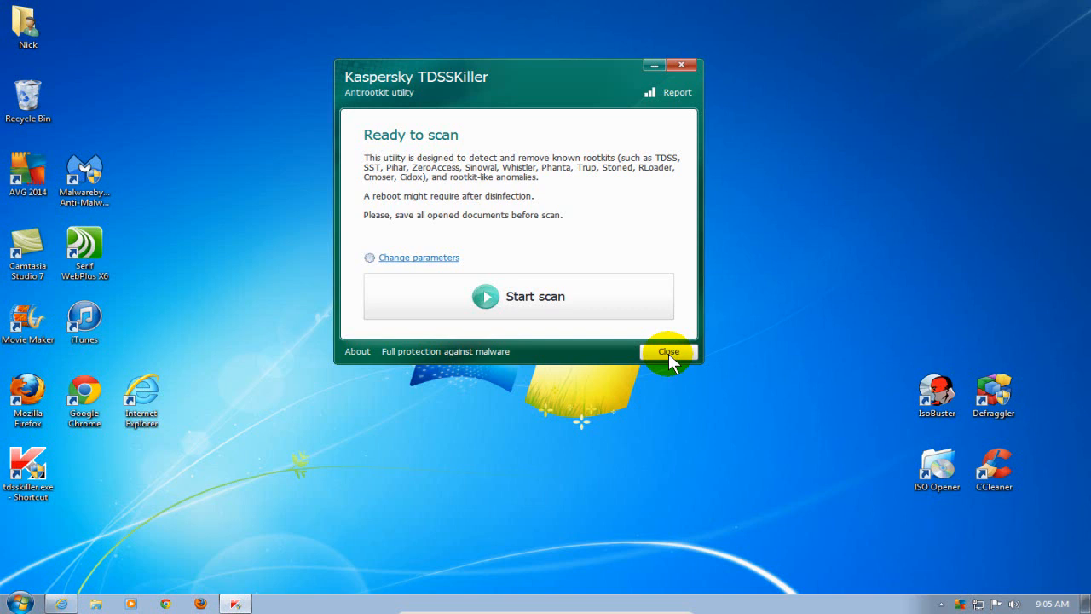
mouse_move(535, 296)
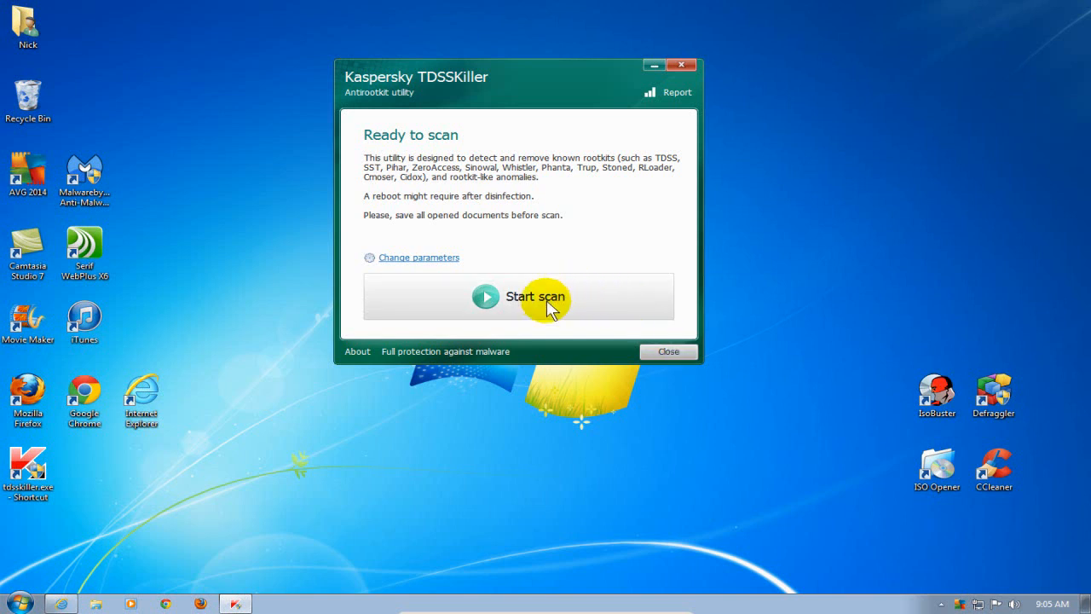